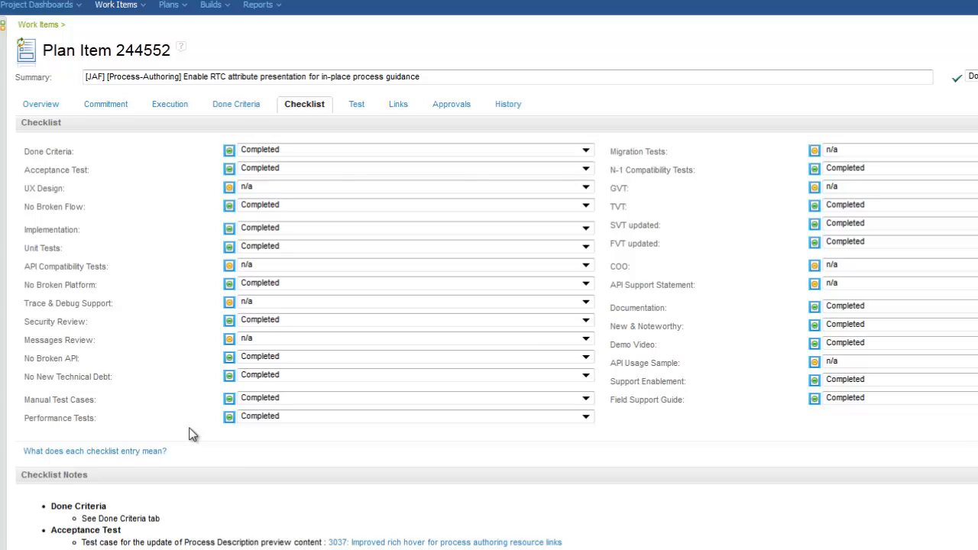
{"action": "mouse_move", "coordinate": [156, 459]}
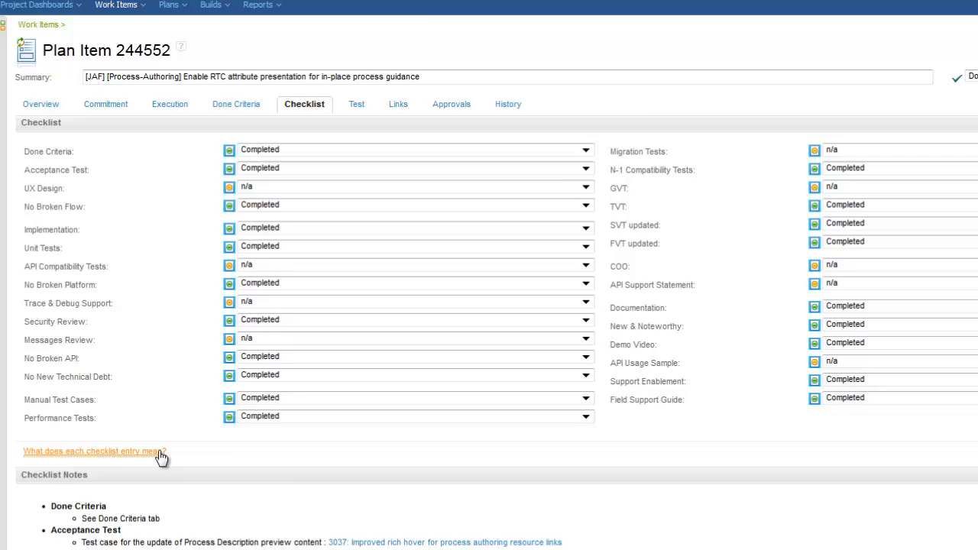
Open the 'What does each checklist entry mean?' explanation and scroll through the editor presentation
{"action": "left_click", "coordinate": [99, 450]}
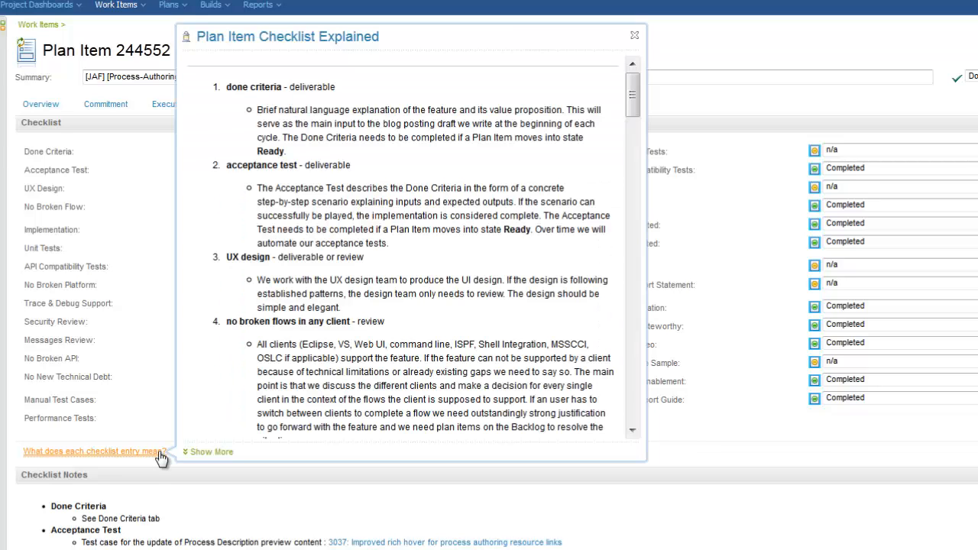
{"action": "scroll", "scroll_direction": "down", "scroll_amount": 3}
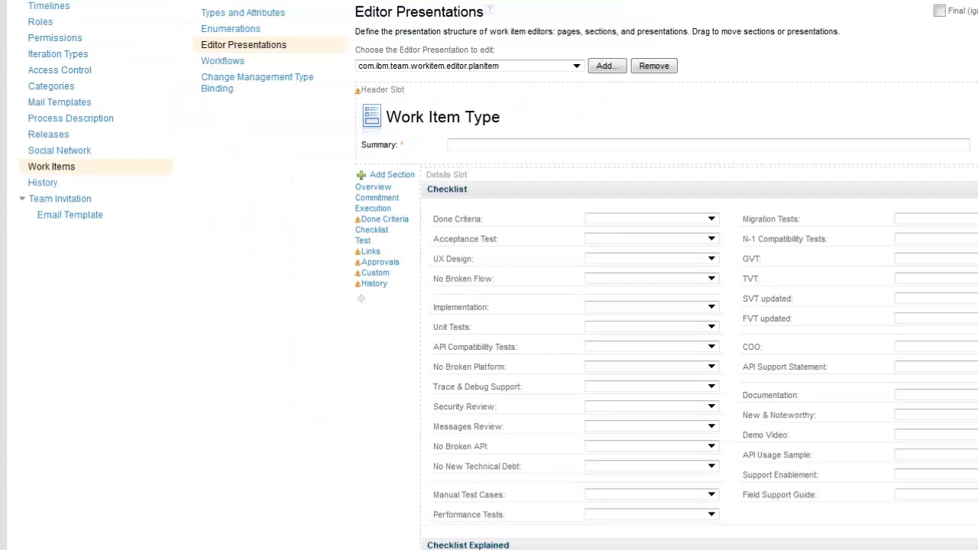
Add a Non-Attribute Static Rich Text presentation to Checklist Explained and copy the element's Resource URL
{"action": "scroll", "scroll_direction": "down", "scroll_amount": 3}
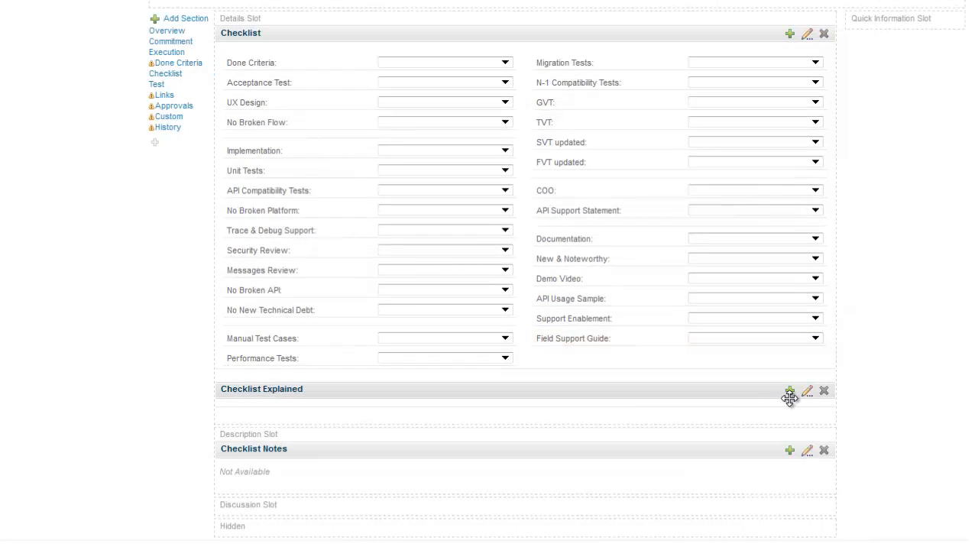
{"action": "left_click", "coordinate": [786, 392]}
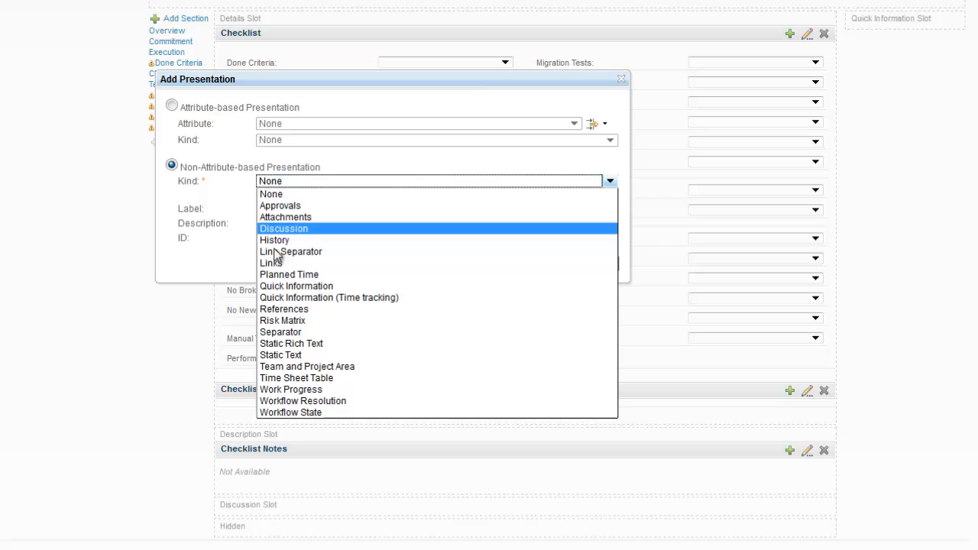
{"action": "left_click", "coordinate": [295, 343]}
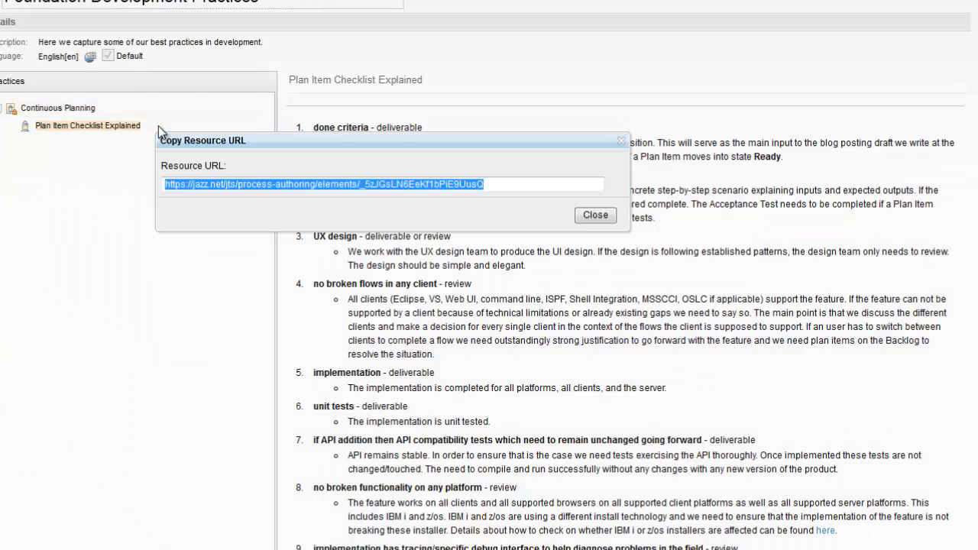
{"action": "left_click", "coordinate": [594, 215]}
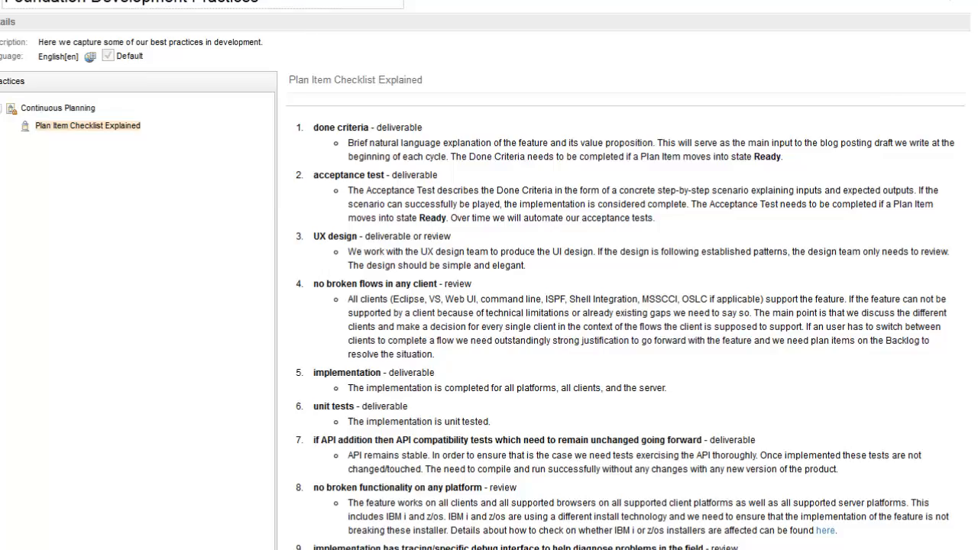
{"action": "left_click", "coordinate": [270, 270]}
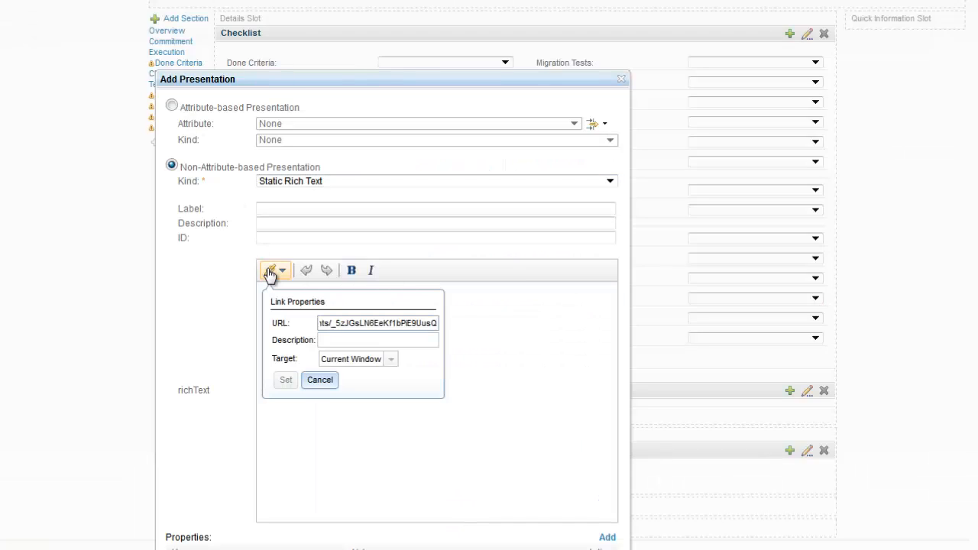
Insert the link 'What does each entry mean?' pointing to the copied guidance URL
{"action": "type", "text": "What does each entry mean?"}
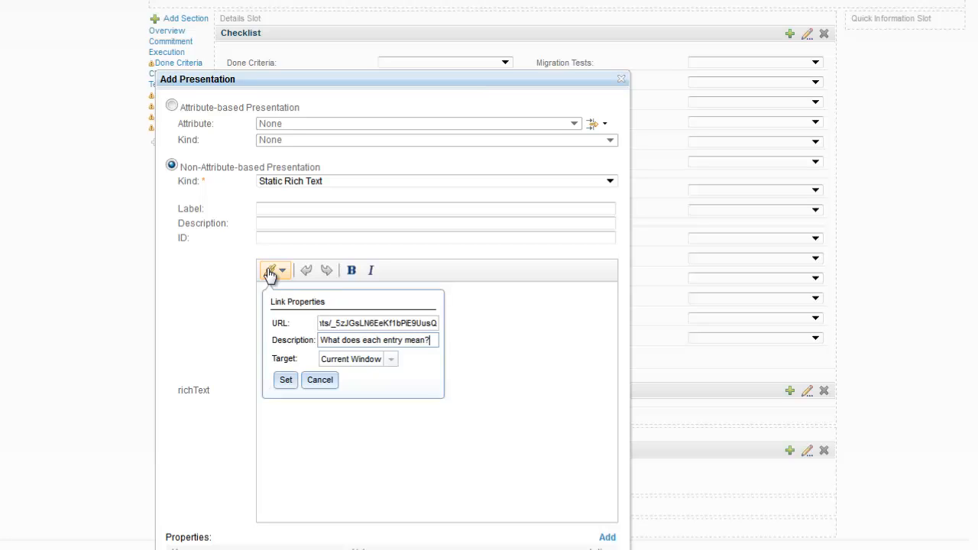
{"action": "left_click", "coordinate": [285, 380]}
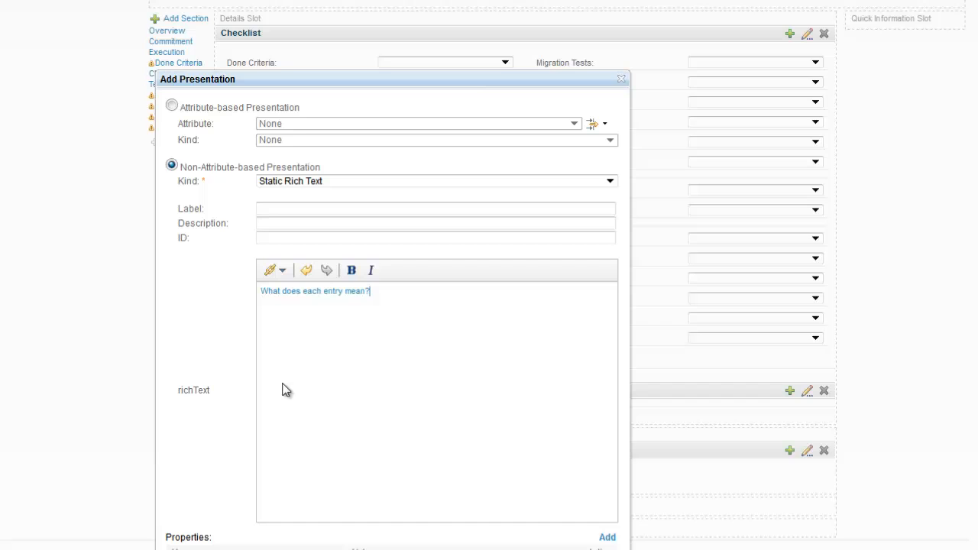